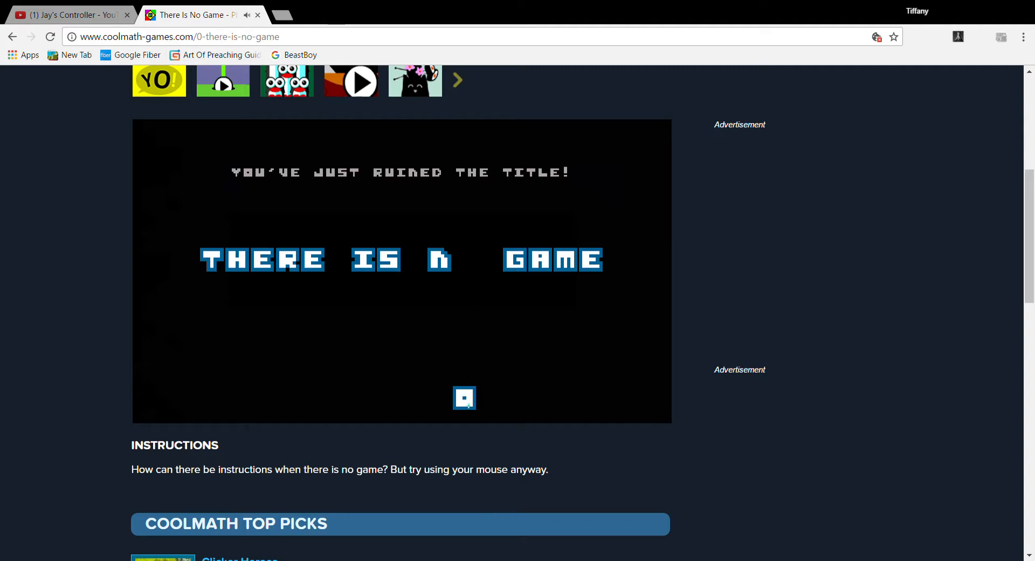
# Put the title's O back and pull it out, then toggle the speaker's sound repeatedly.
pyautogui.moveTo(465, 397); pyautogui.dragTo(450, 260)
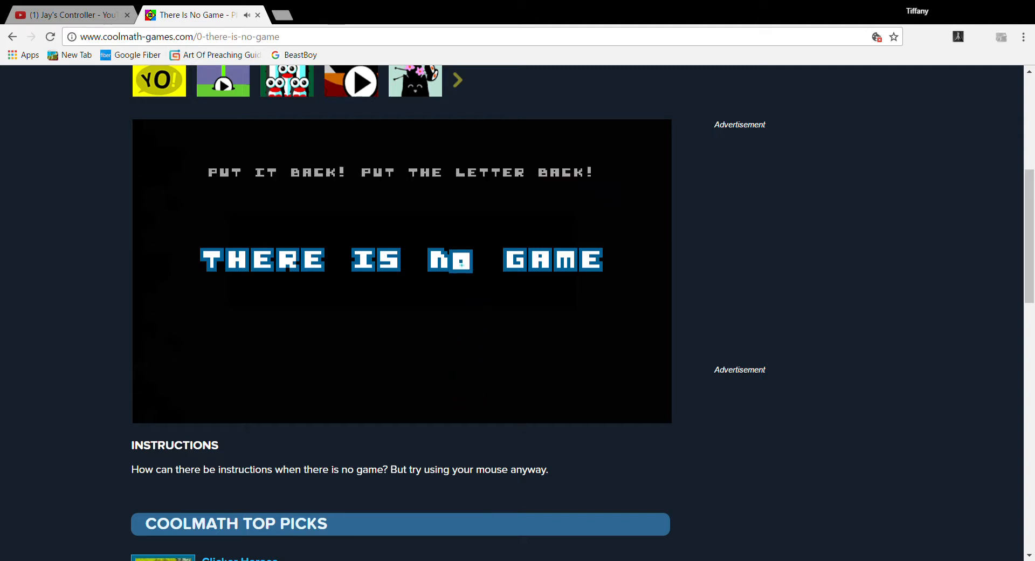
pyautogui.moveTo(465, 259); pyautogui.dragTo(466, 398)
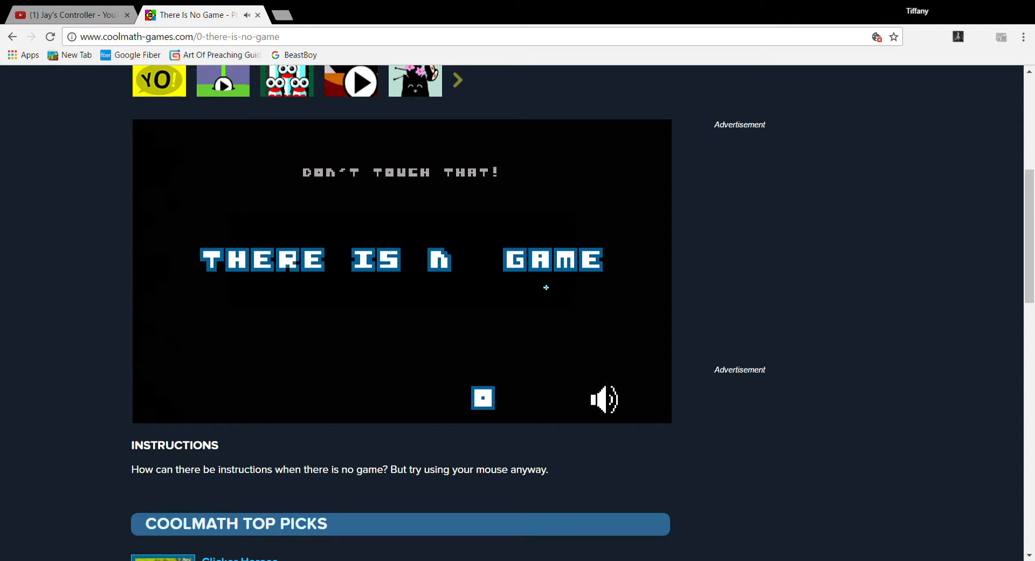
pyautogui.click(603, 399)
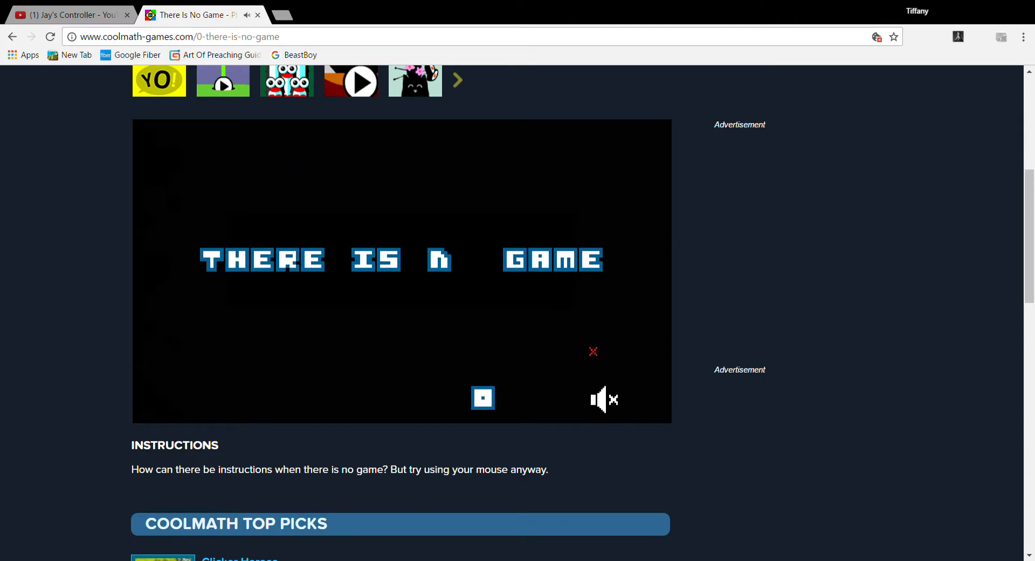
pyautogui.click(601, 399)
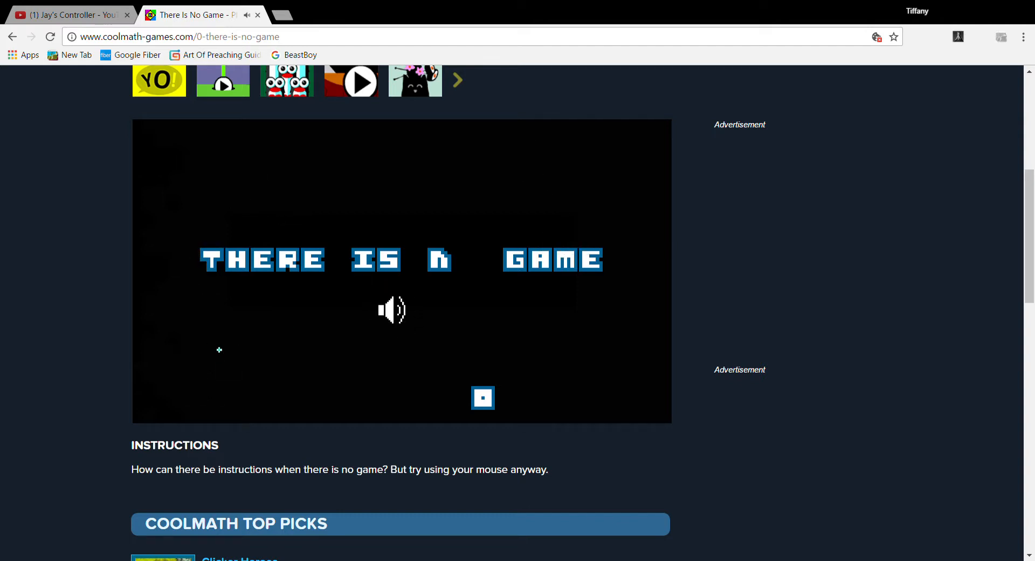
pyautogui.moveTo(545, 300)
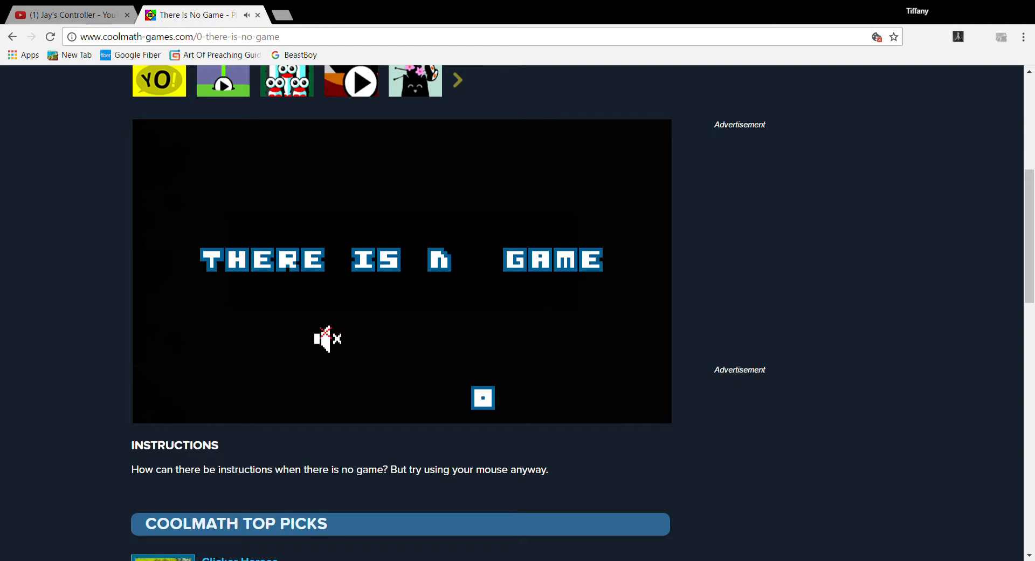
pyautogui.click(327, 338)
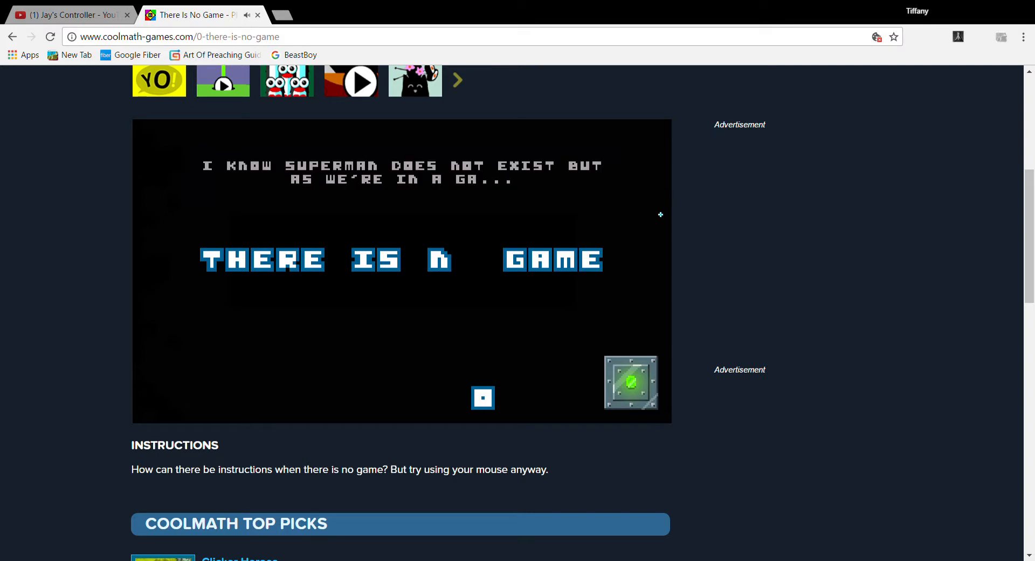
pyautogui.moveTo(593, 216)
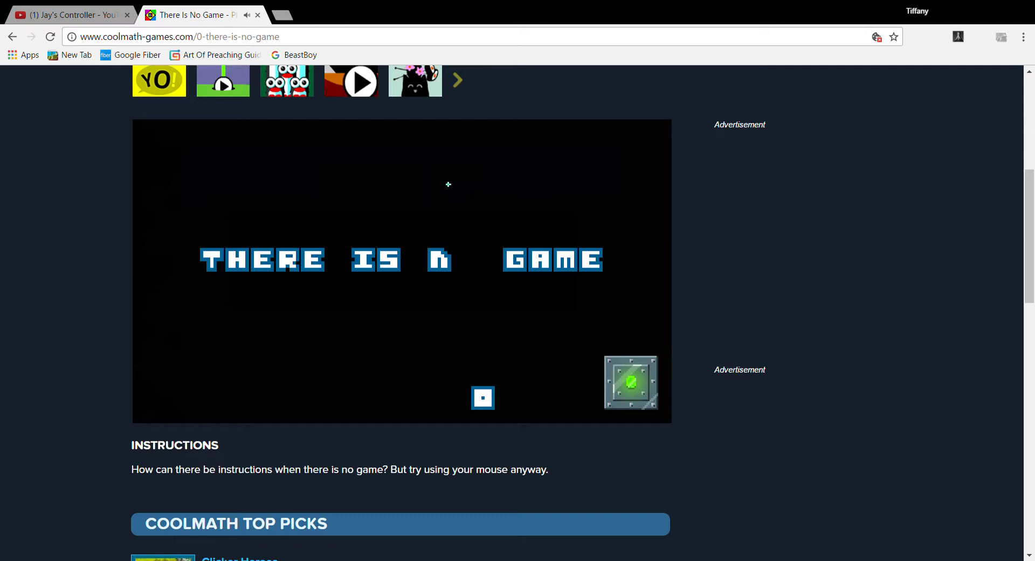
pyautogui.moveTo(460, 190)
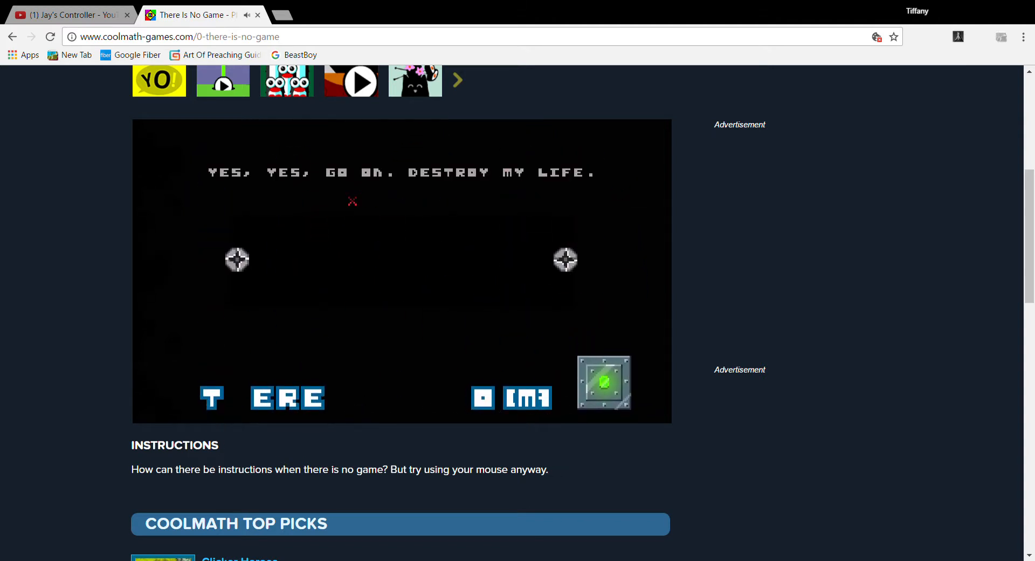
pyautogui.moveTo(270, 257)
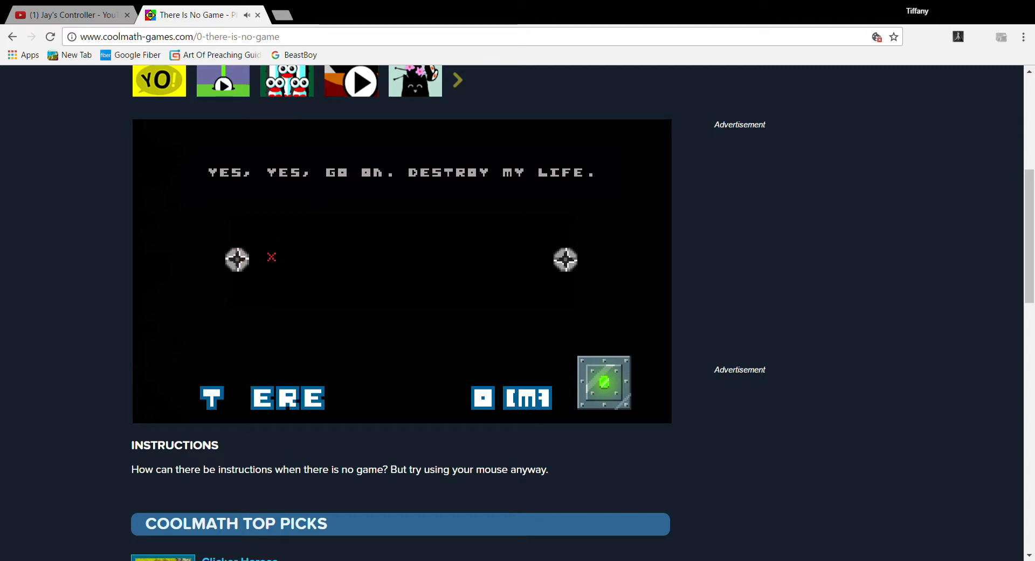
# Unscrew the left bolt and drag letter tiles into the plaque, placing A after G.
pyautogui.click(236, 259)
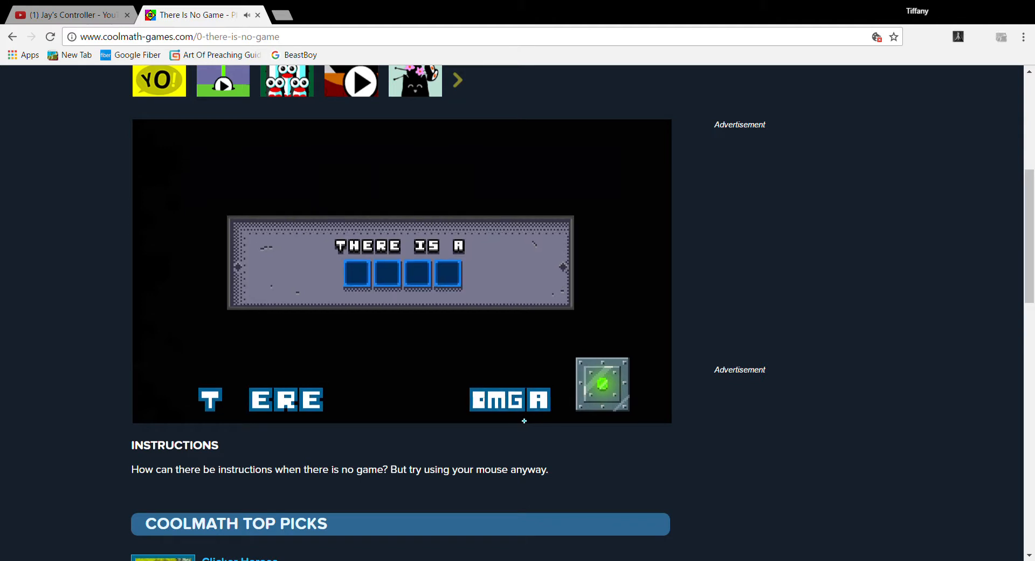
pyautogui.moveTo(509, 399); pyautogui.dragTo(323, 243)
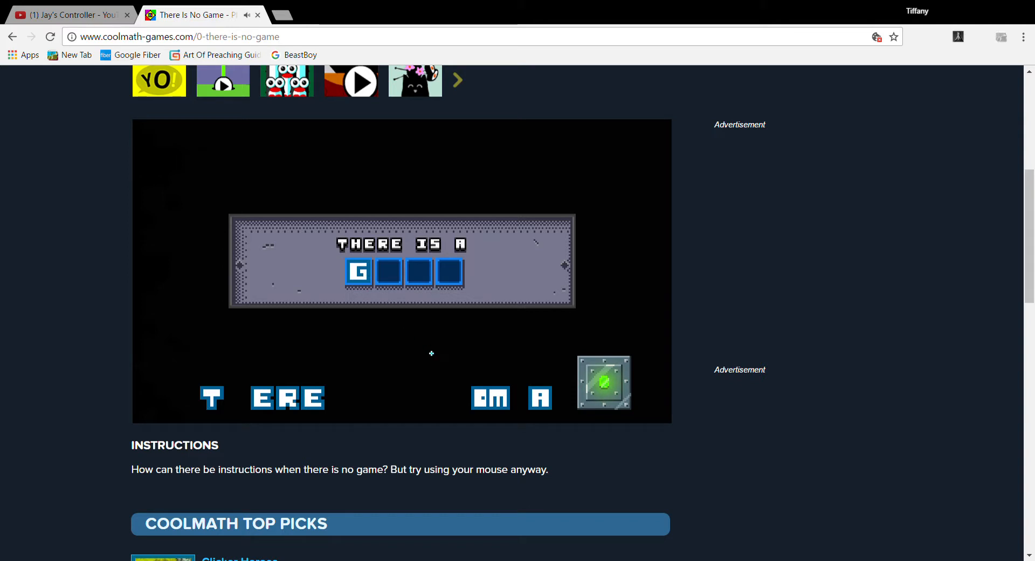
pyautogui.moveTo(539, 385)
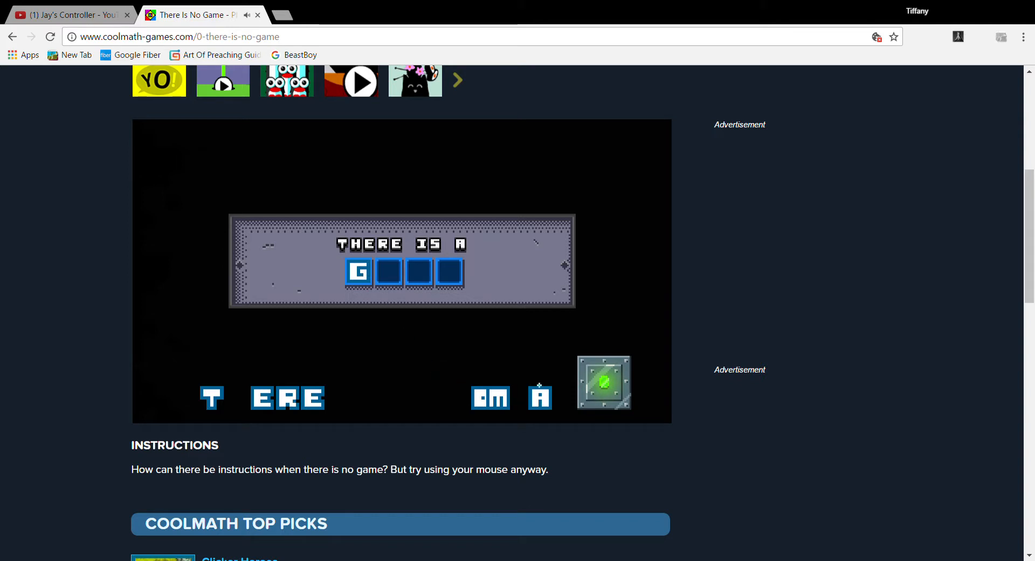
pyautogui.moveTo(539, 397); pyautogui.dragTo(390, 273)
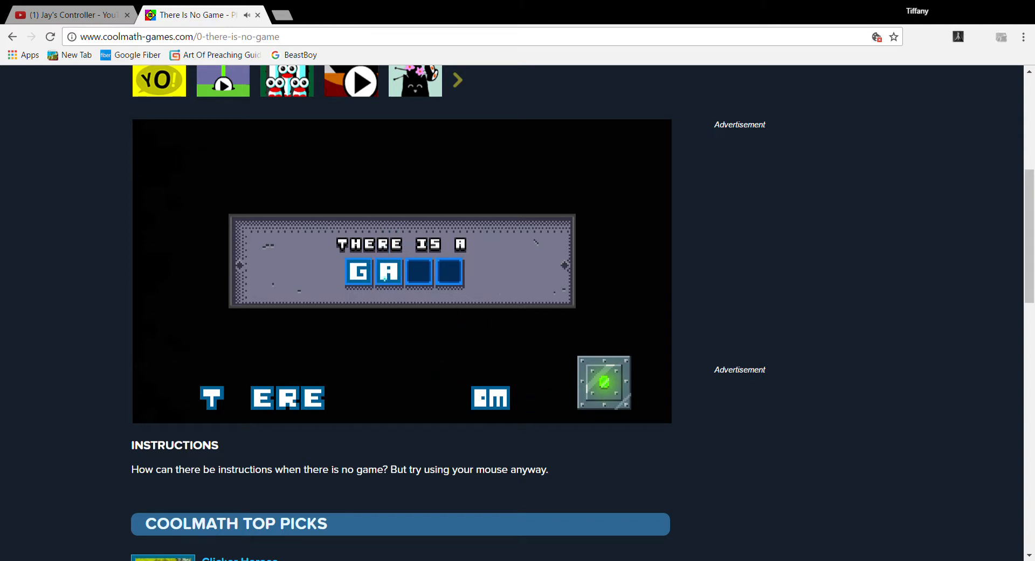
pyautogui.moveTo(490, 398); pyautogui.dragTo(421, 271)
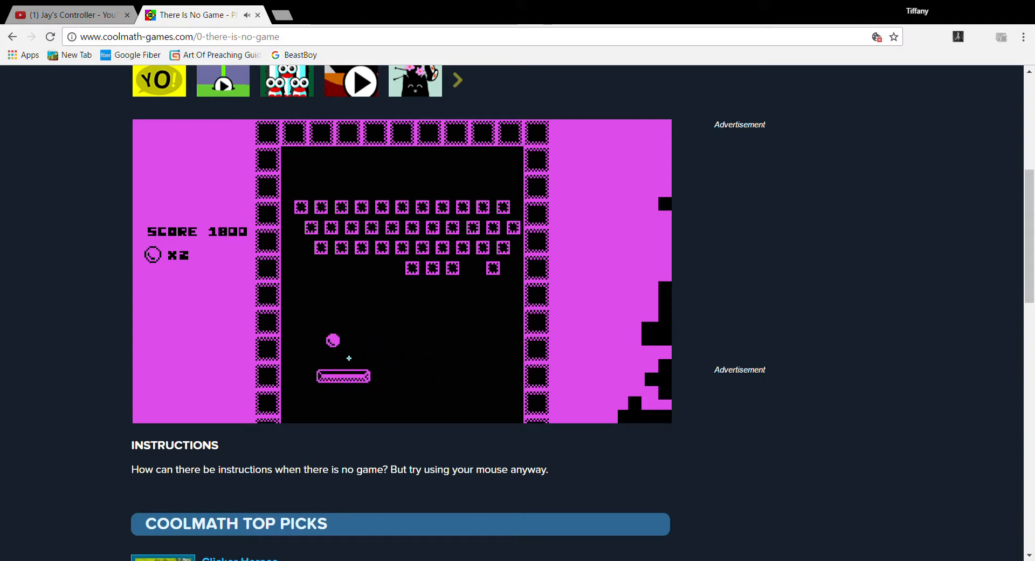
pyautogui.moveTo(472, 358)
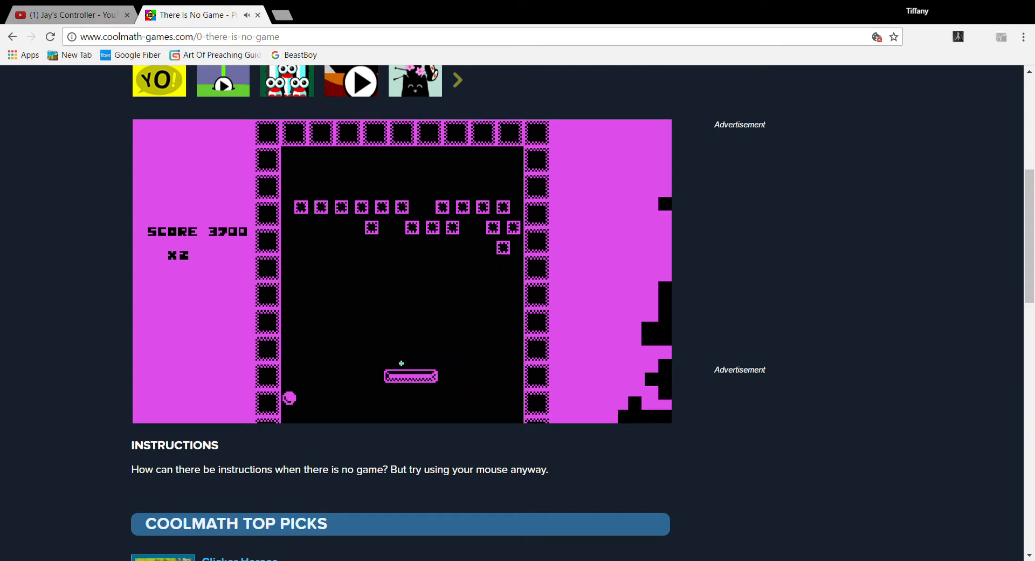
pyautogui.moveTo(380, 370)
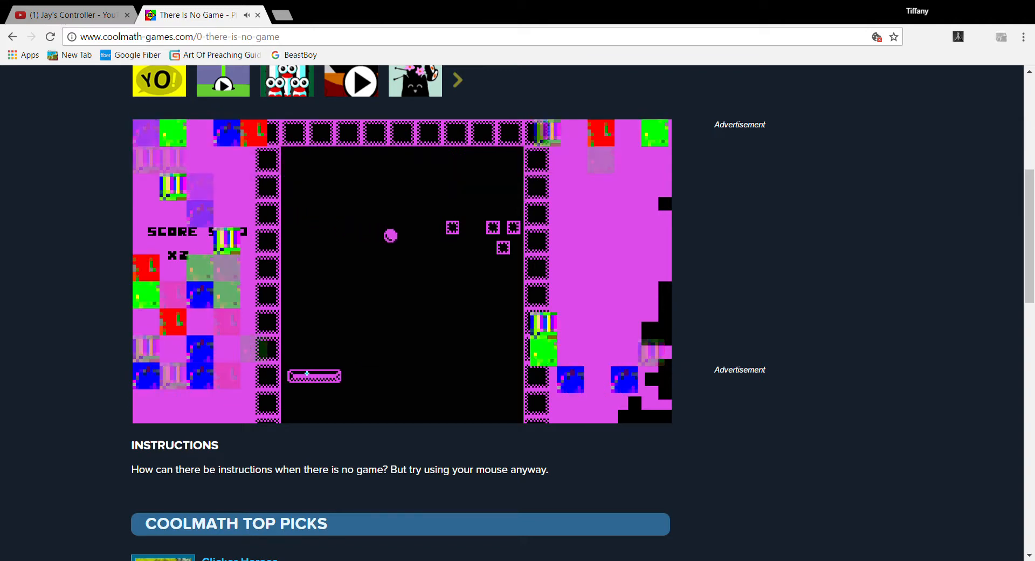
pyautogui.moveTo(435, 409)
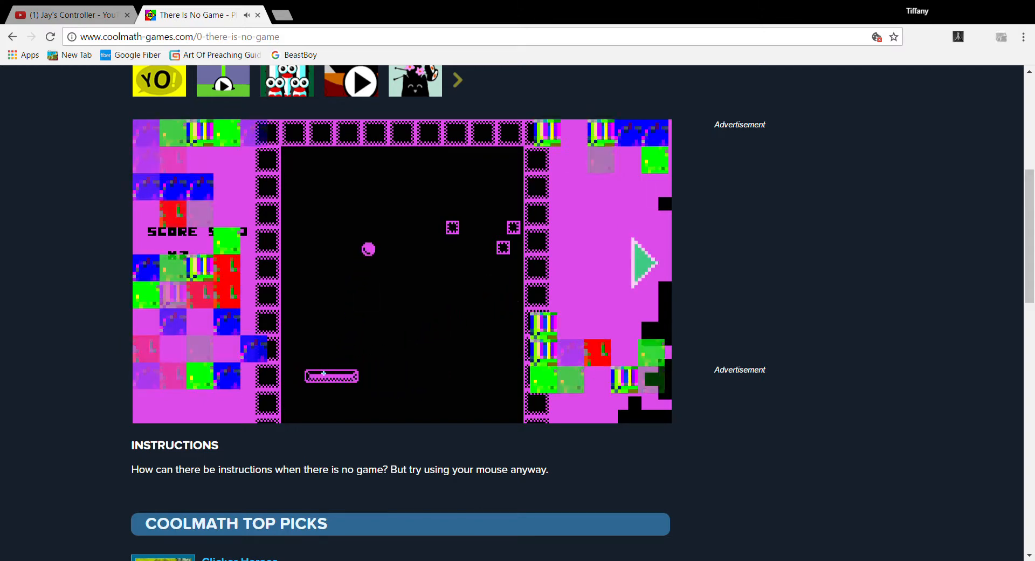
pyautogui.moveTo(420, 395)
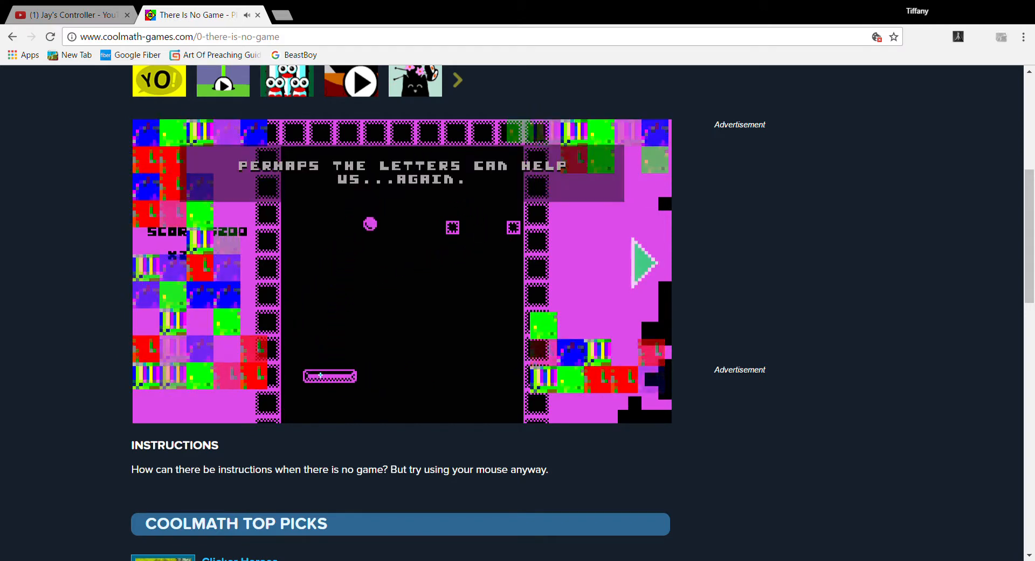
pyautogui.moveTo(386, 376)
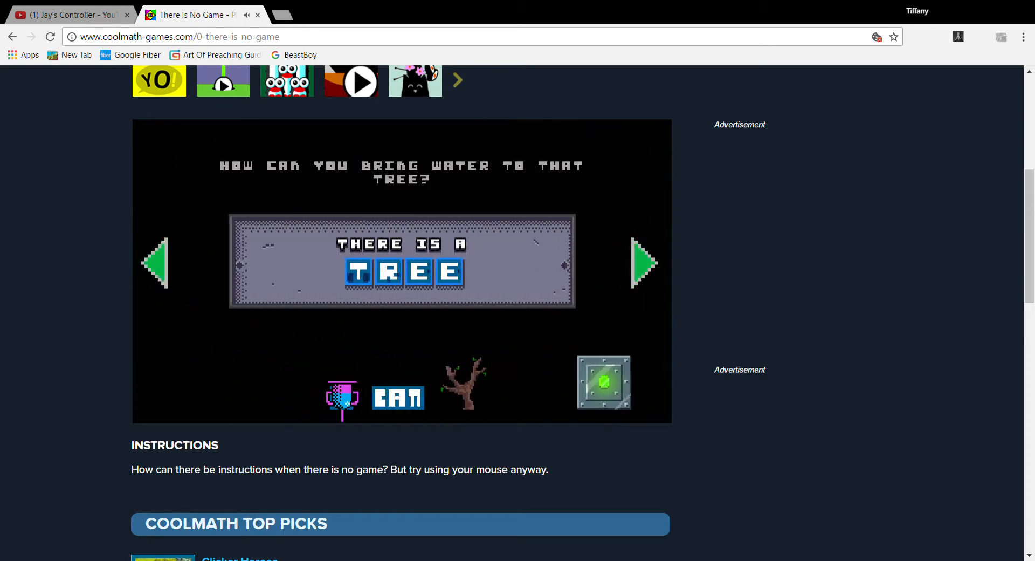
# Drag an item from the bottom row up toward the bare tree.
pyautogui.moveTo(341, 396); pyautogui.dragTo(473, 347)
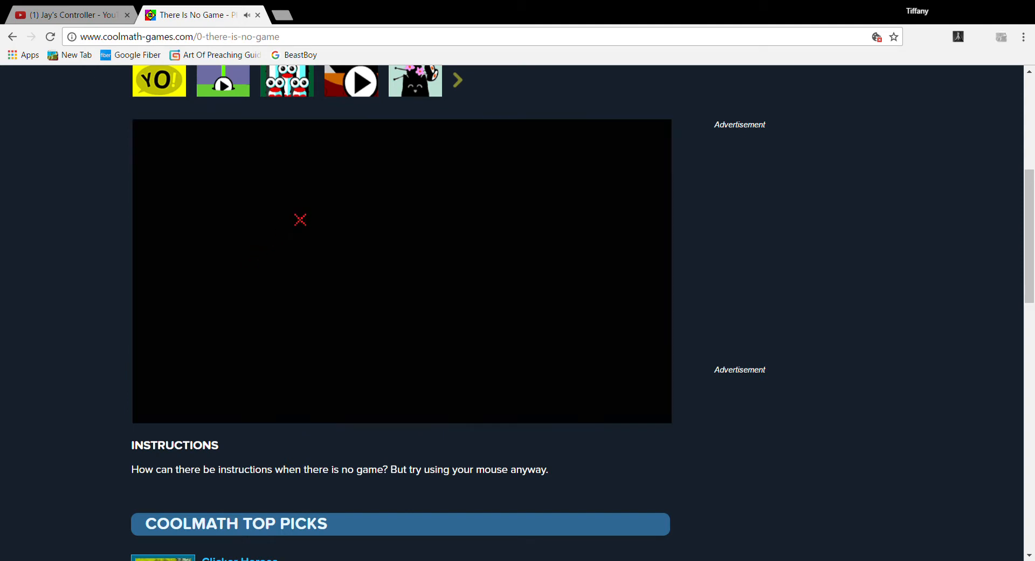
pyautogui.moveTo(306, 291)
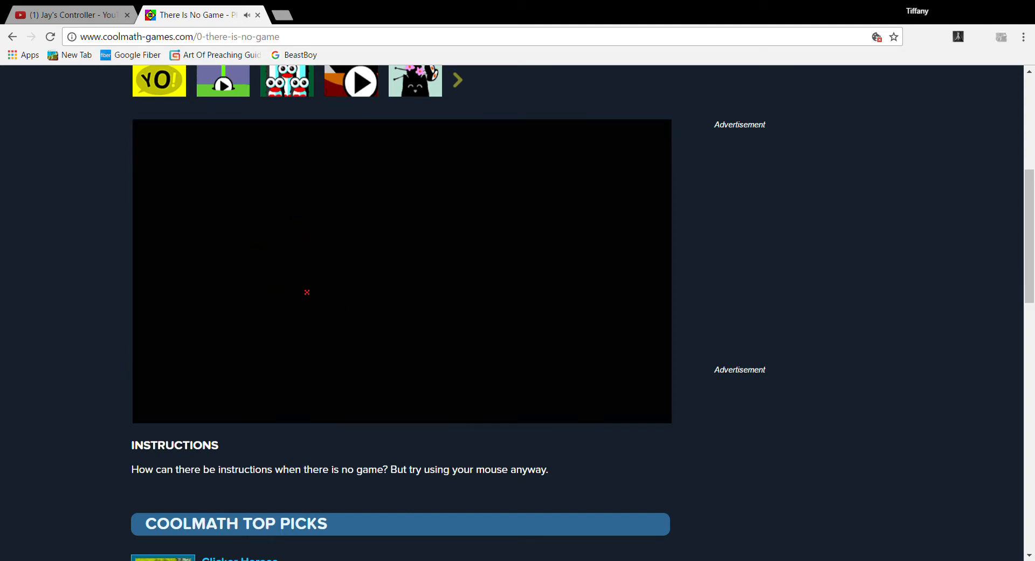